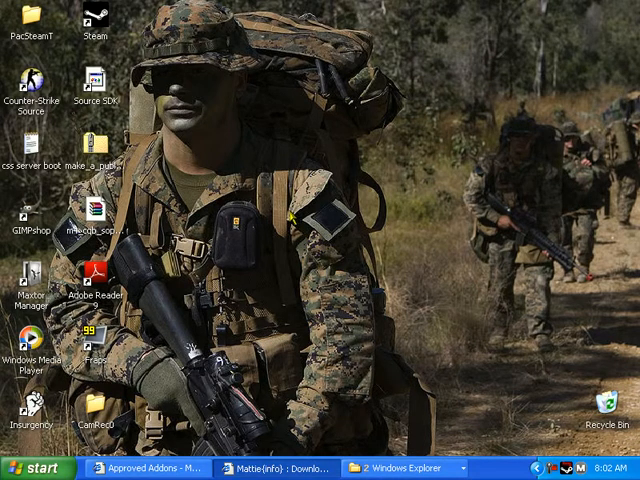
mouse_move(318, 452)
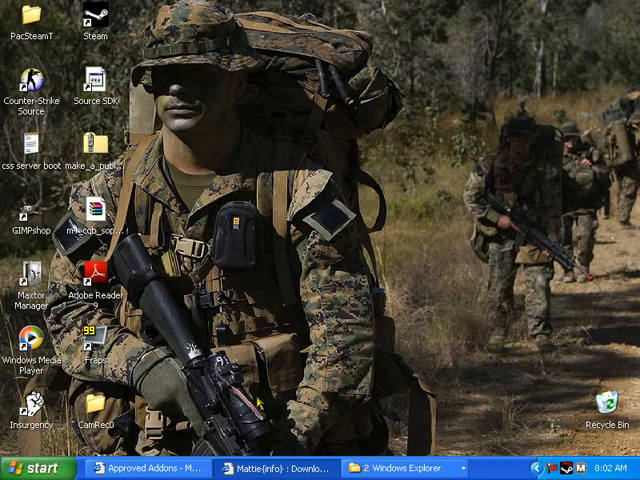
mouse_move(298, 460)
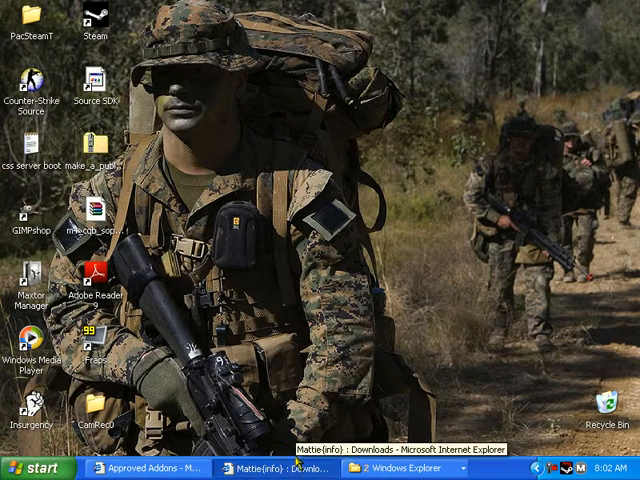
Download EventScripts v1.5.0.171b from Mattie's Plugins and open mattie_eventscripts.zip.
click(270, 468)
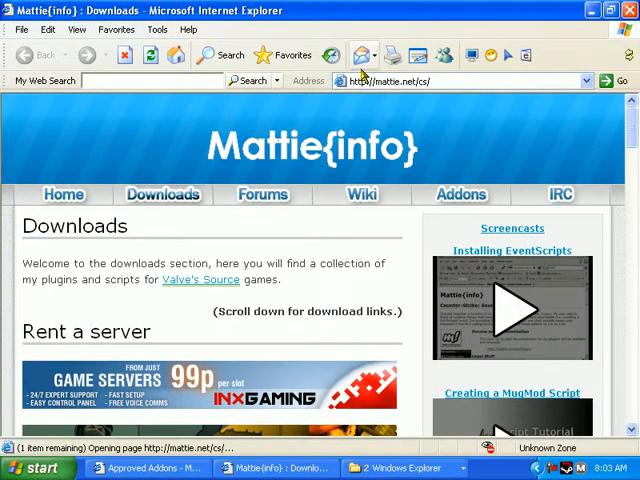
scroll(down, 3)
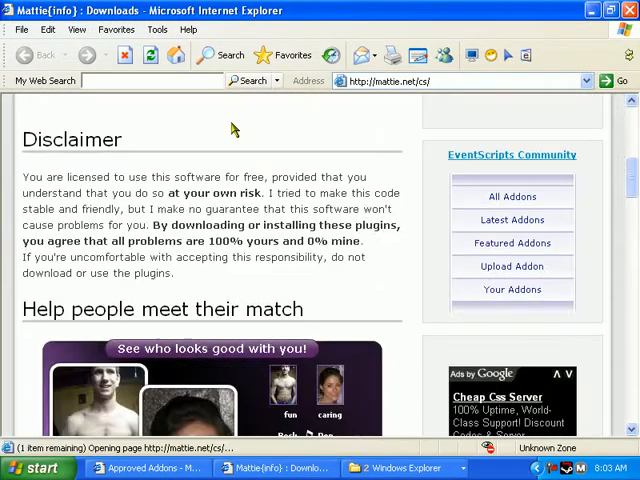
scroll(down, 3)
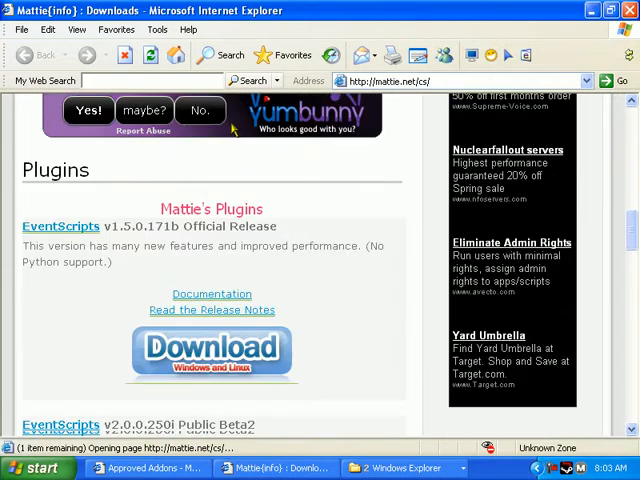
click(212, 352)
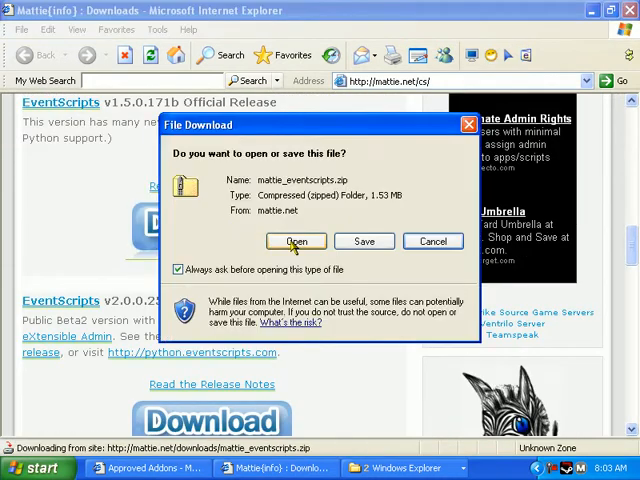
click(296, 240)
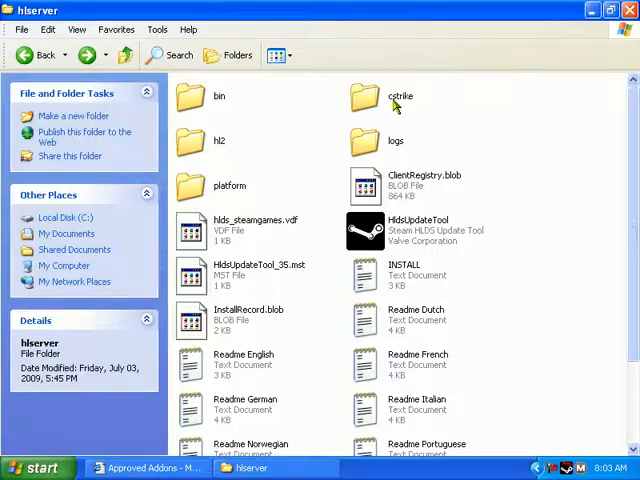
Enter the cstrike folder inside hlserver.
double_click(400, 84)
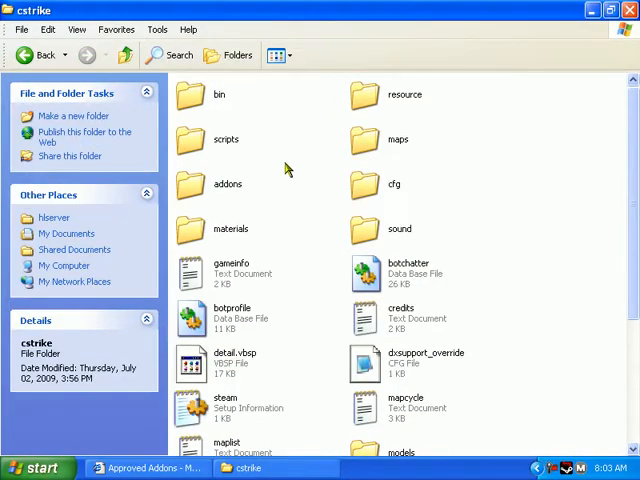
mouse_move(364, 440)
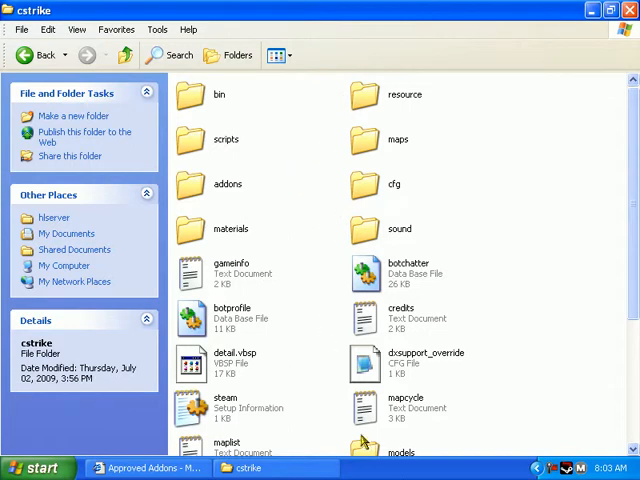
mouse_move(428, 470)
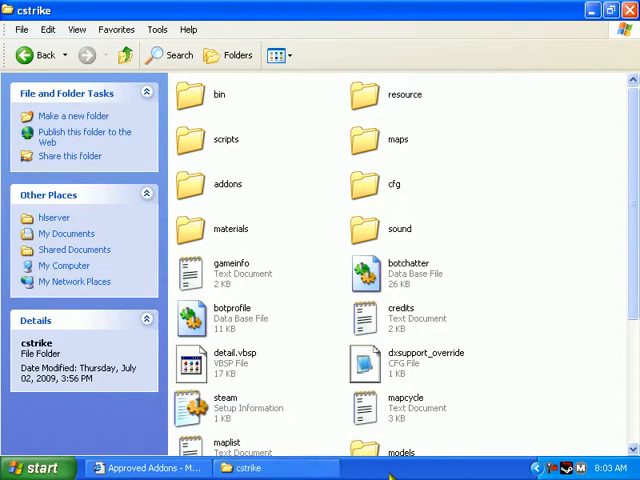
mouse_move(278, 200)
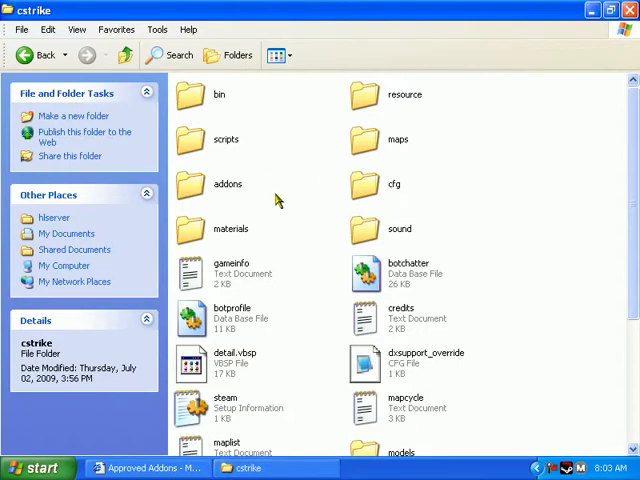
mouse_move(270, 196)
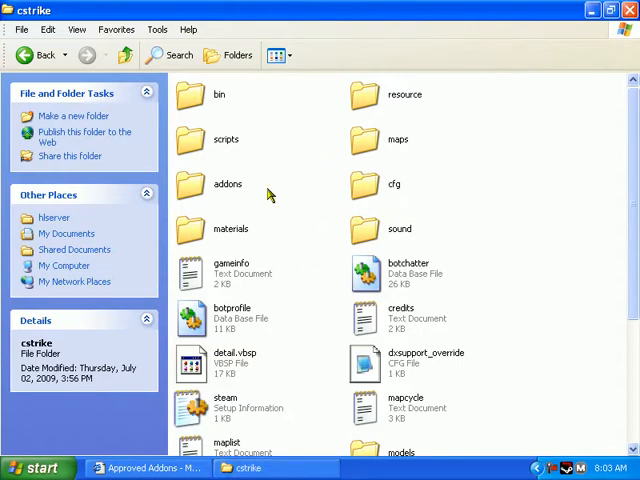
mouse_move(212, 188)
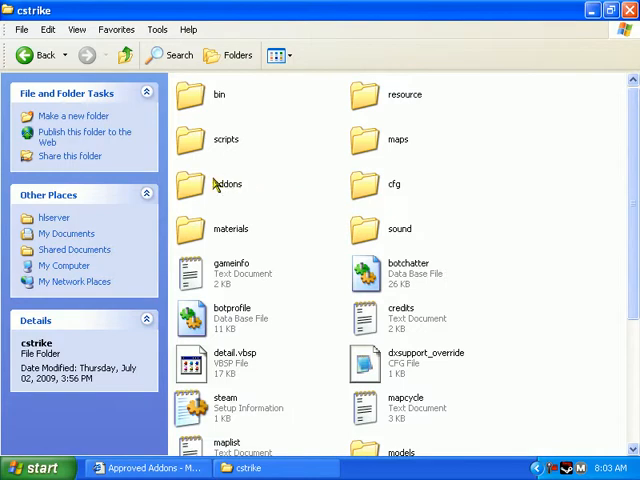
mouse_move(156, 468)
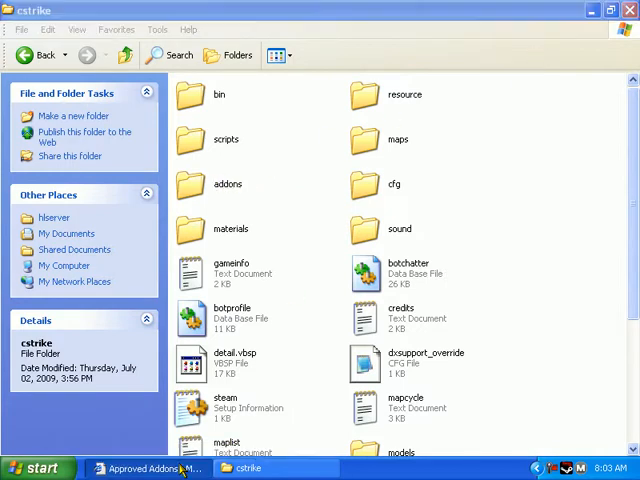
Bring the EventScripts Approved Addons page forward and scroll its listings.
click(144, 468)
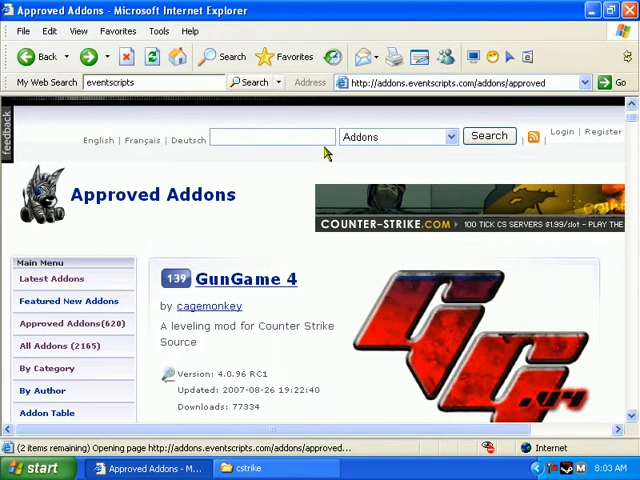
mouse_move(316, 244)
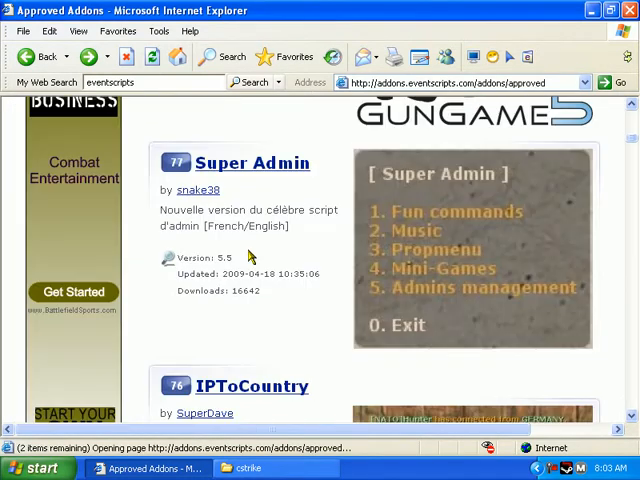
scroll(up, 3)
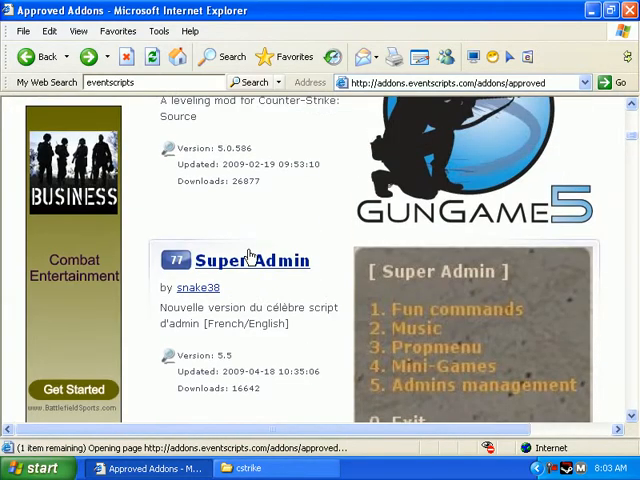
scroll(up, 3)
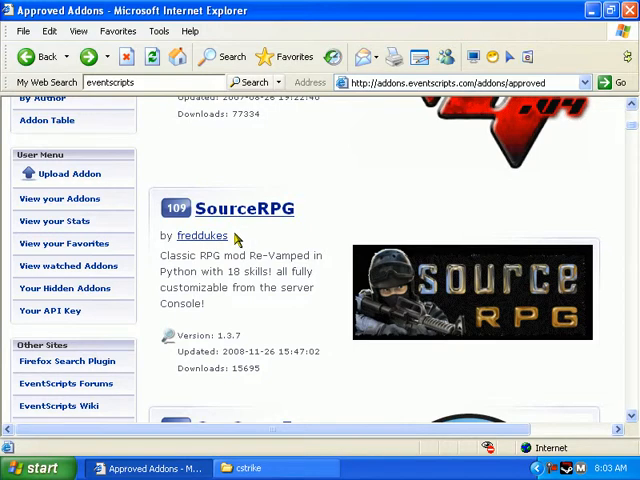
mouse_move(474, 318)
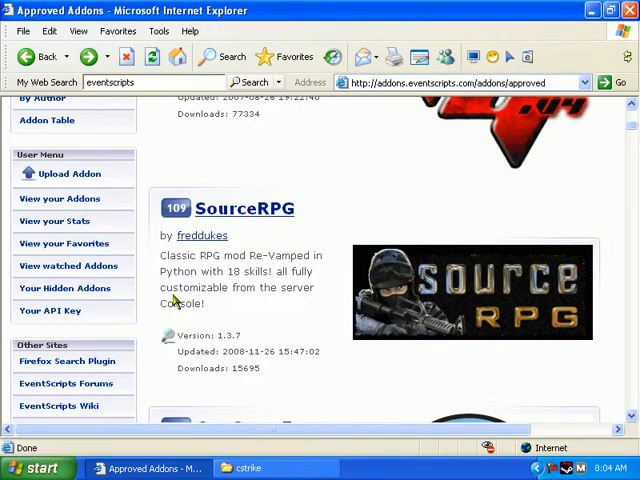
Scroll the Approved Addons list past RateMap, HighNoon and Quake Sounds toward ReadRules.
scroll(down, 3)
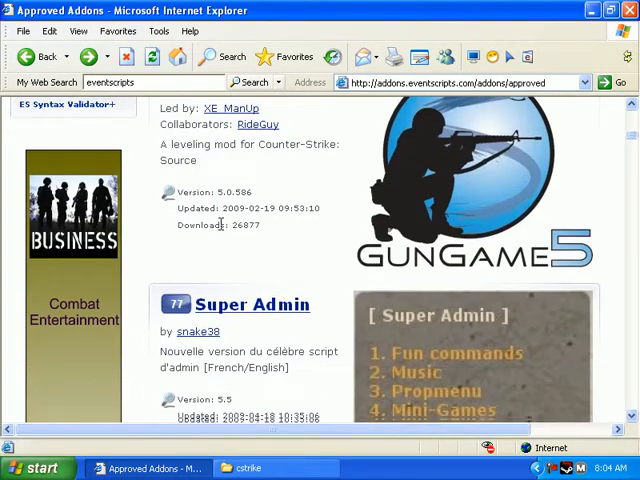
scroll(down, 3)
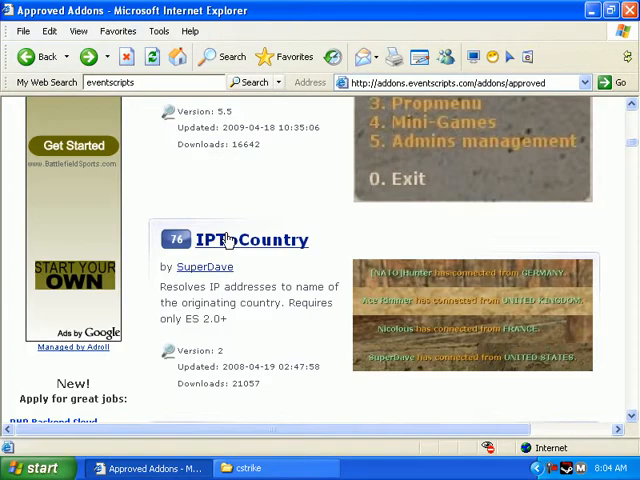
scroll(down, 3)
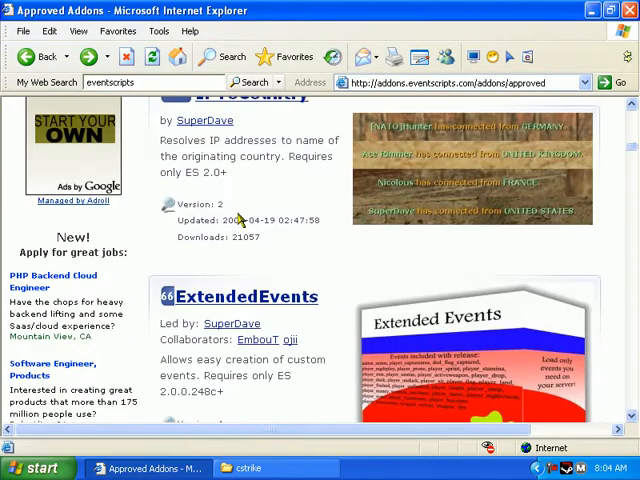
scroll(down, 3)
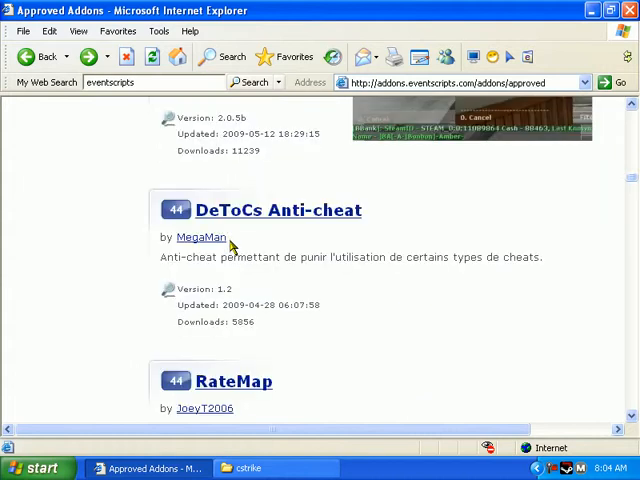
scroll(down, 3)
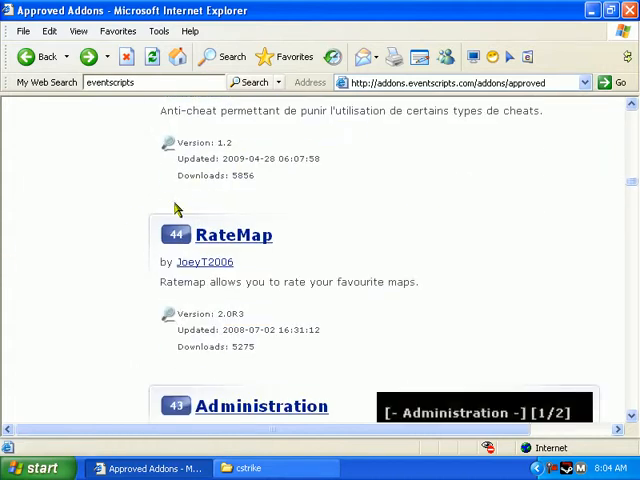
scroll(down, 3)
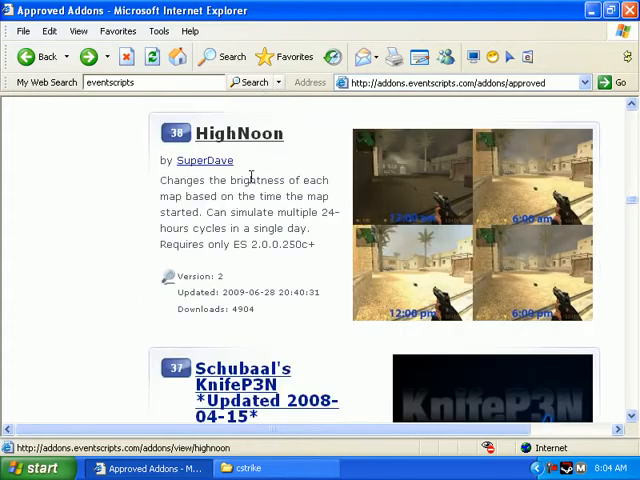
scroll(down, 3)
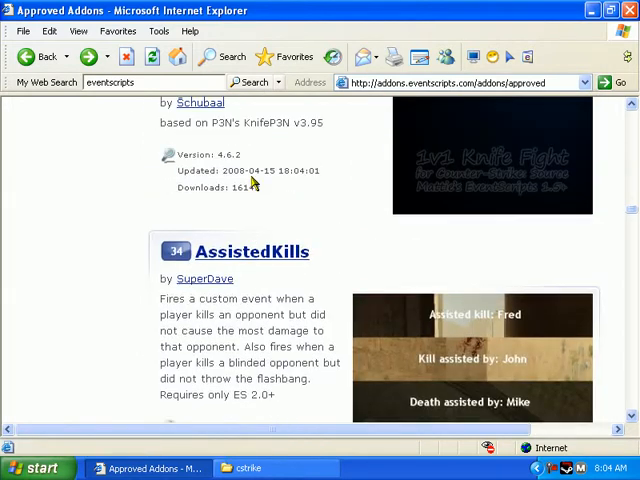
scroll(down, 3)
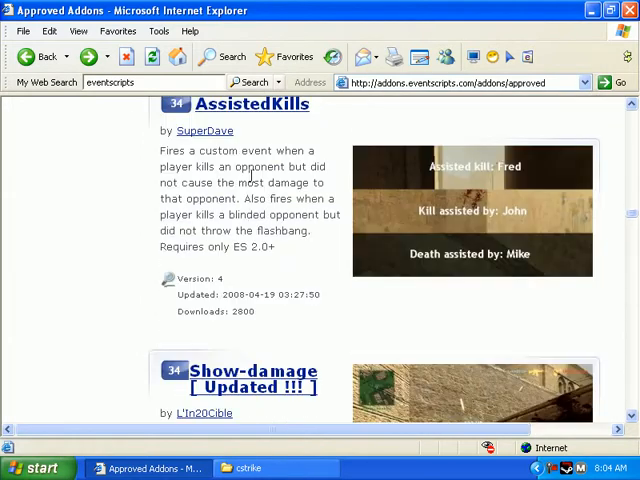
scroll(down, 3)
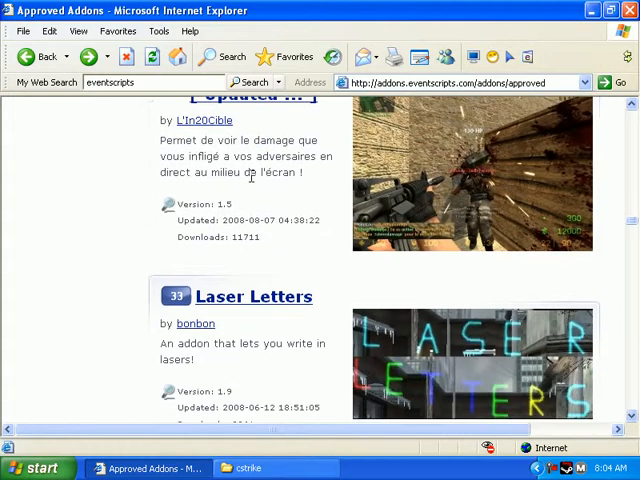
scroll(down, 3)
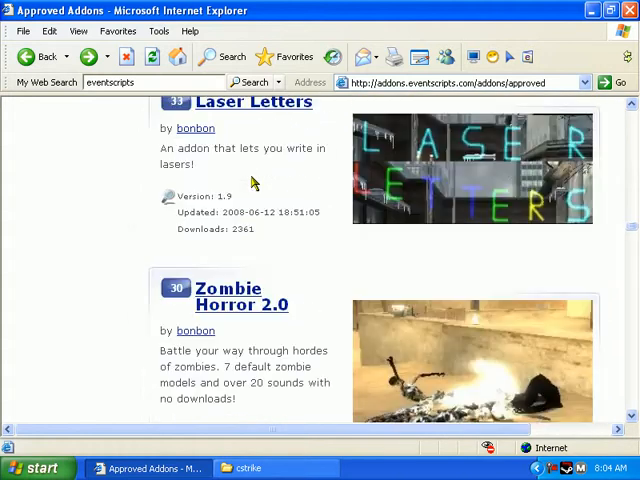
scroll(down, 3)
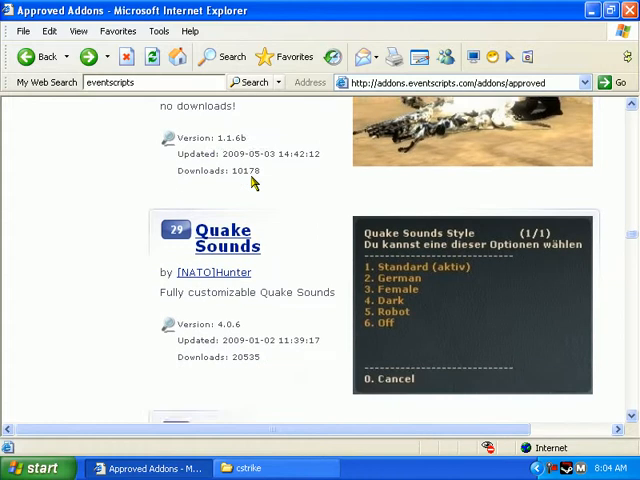
scroll(down, 3)
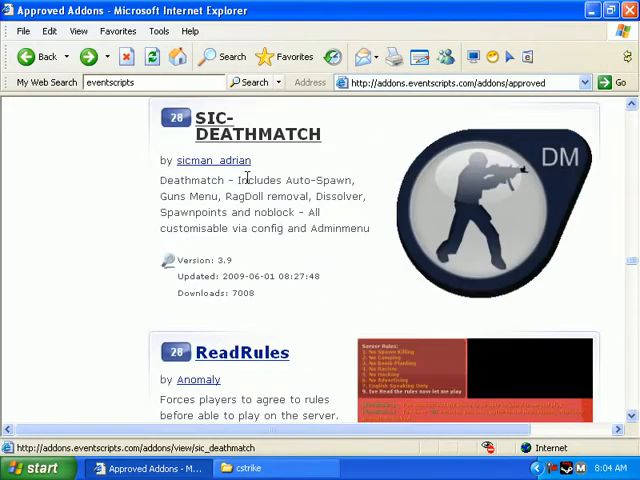
Open the ReadRules details page and bring its Download Current Version section into view.
scroll(down, 3)
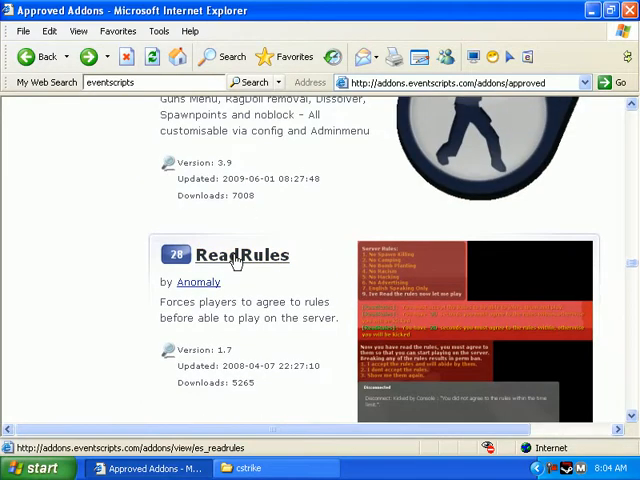
click(242, 256)
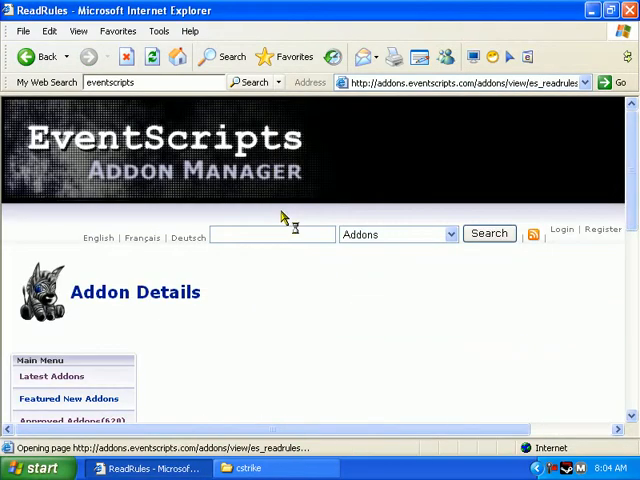
scroll(down, 3)
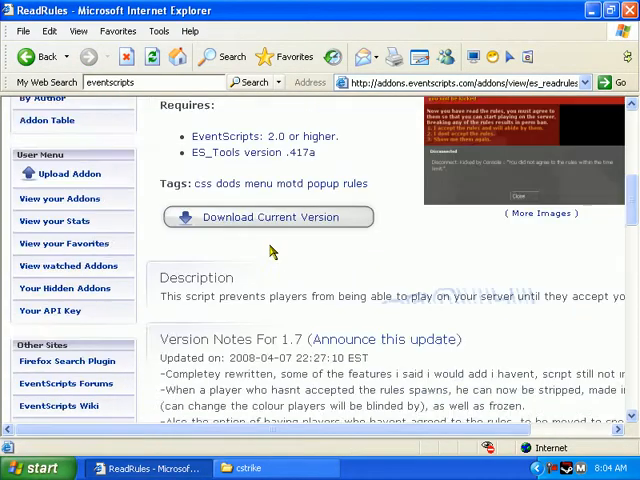
scroll(up, 3)
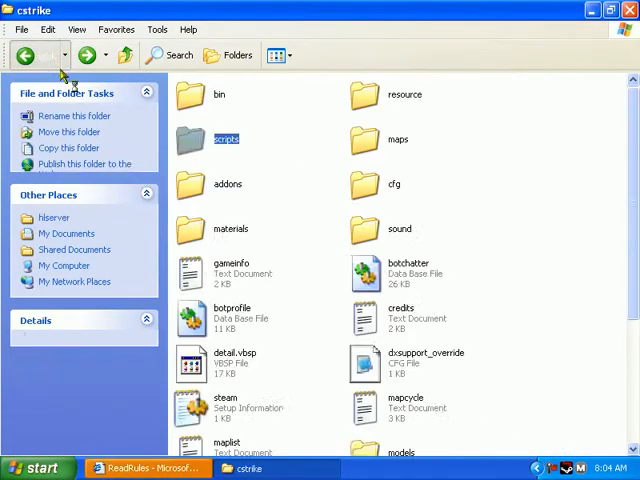
Browse cstrike's addons/eventscripts folder, return to cstrike and show the ReadRules v1.7 zip.
double_click(228, 184)
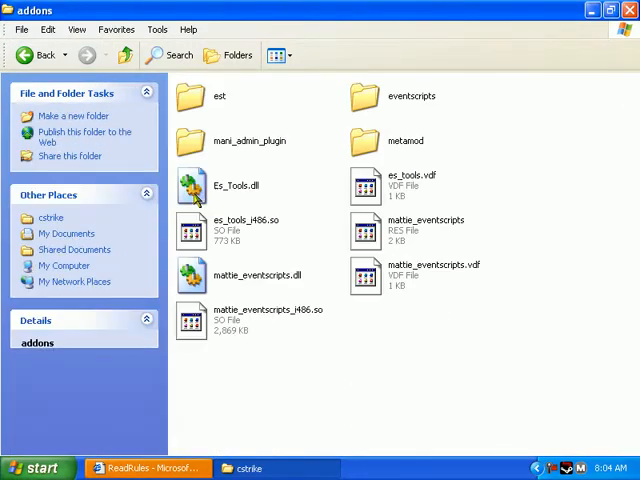
click(36, 56)
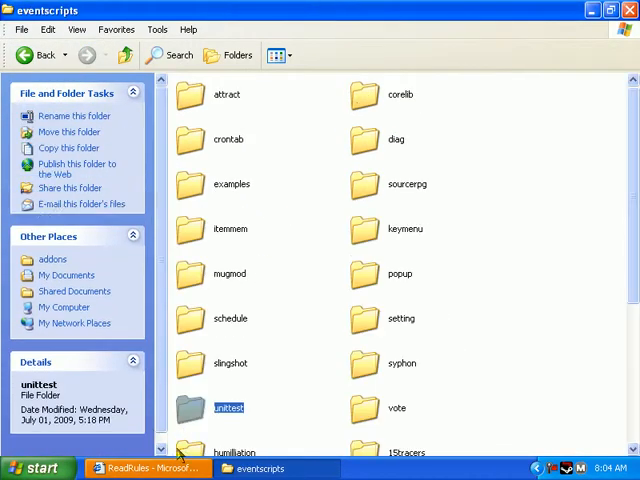
click(144, 468)
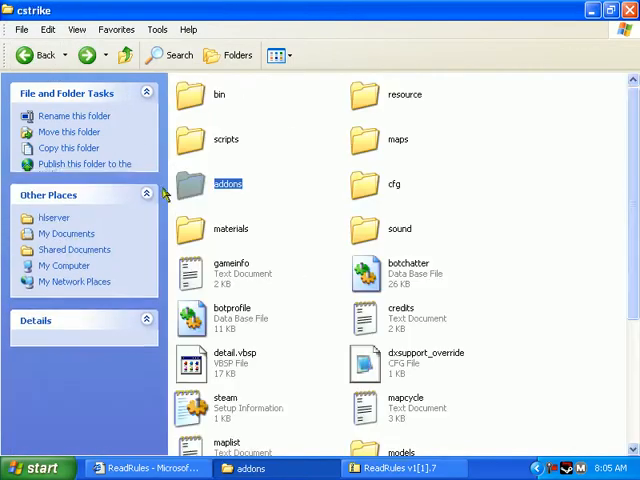
click(228, 184)
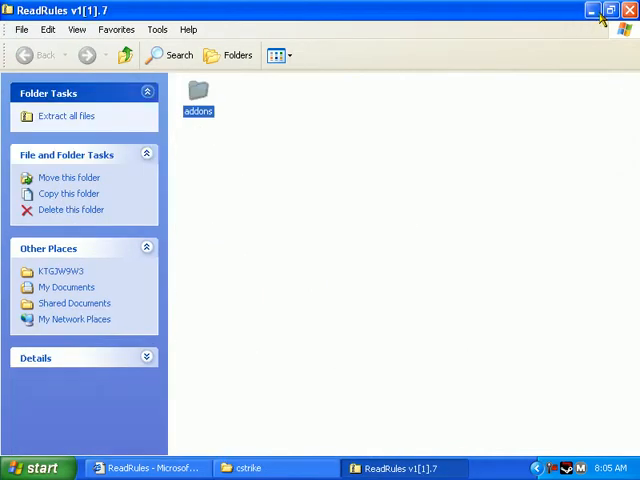
Place the ReadRules addons folder into cstrike and read through es_readrules.txt.
double_click(198, 92)
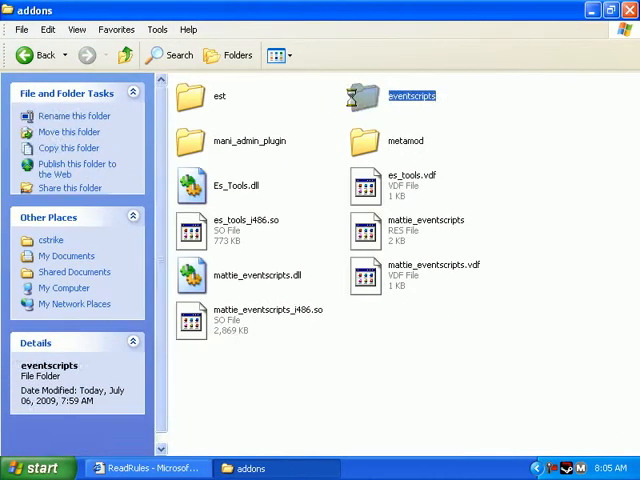
double_click(410, 90)
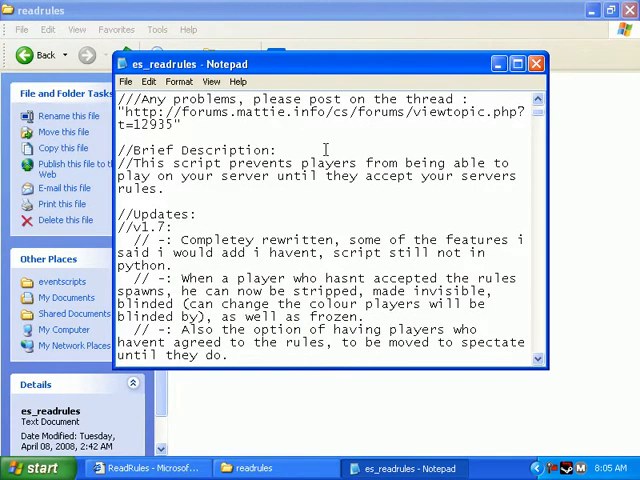
scroll(down, 3)
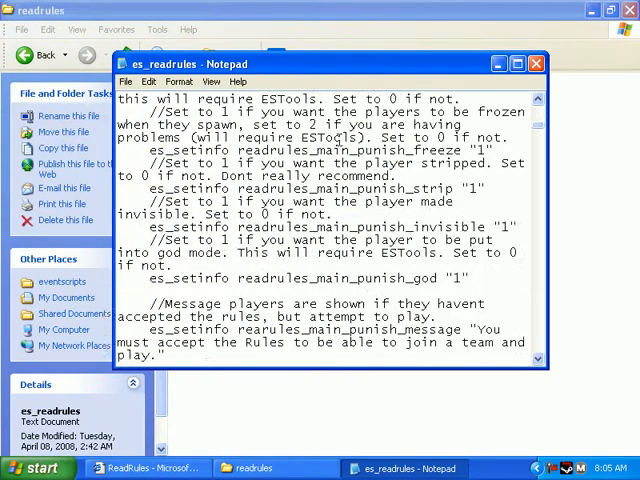
scroll(down, 3)
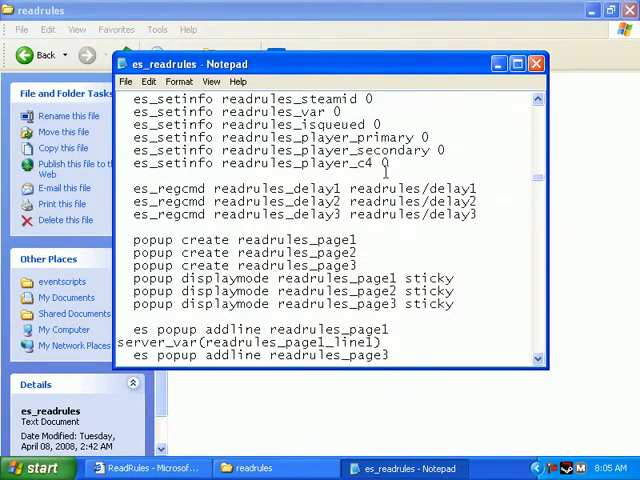
scroll(up, 3)
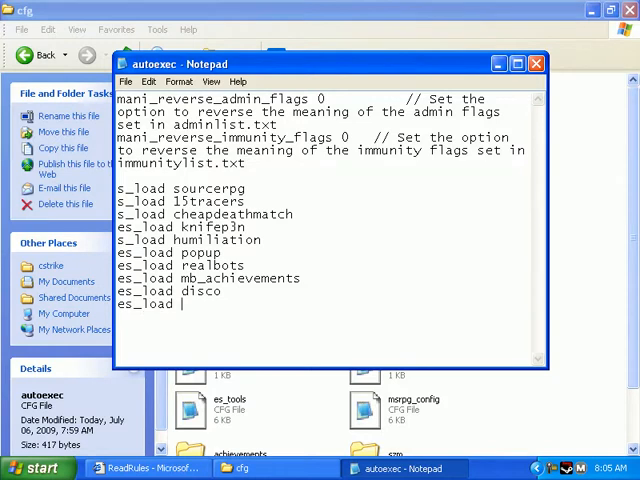
Add es_load readrules to the end of autoexec.cfg and save it.
text(readrul)
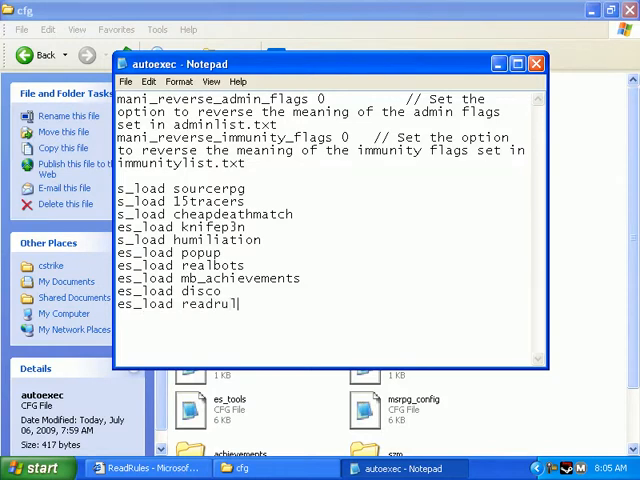
click(536, 64)
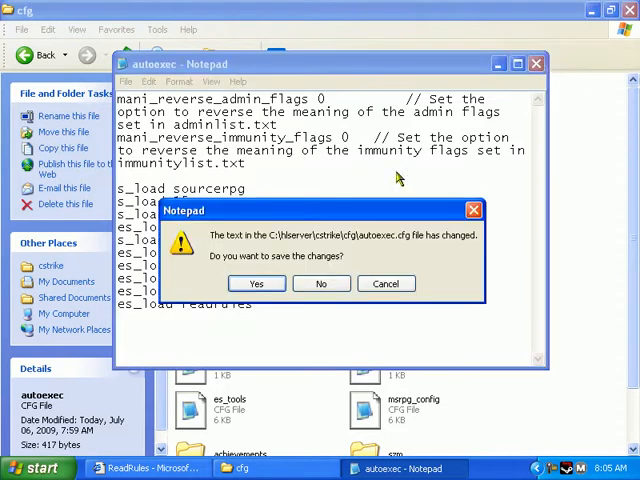
click(320, 284)
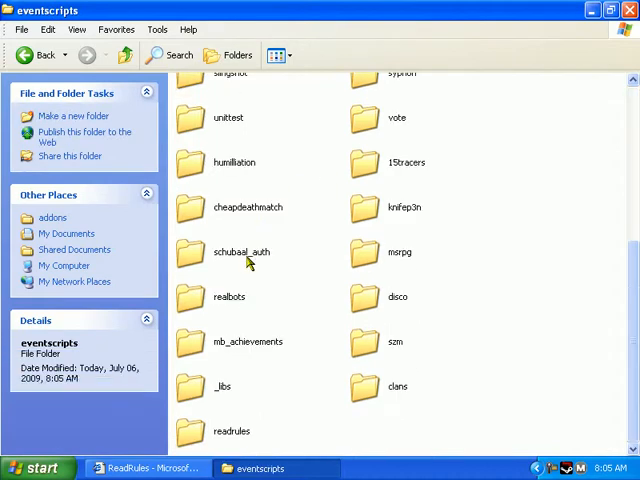
Review the Requires section on the ReadRules v1.7 page.
click(144, 468)
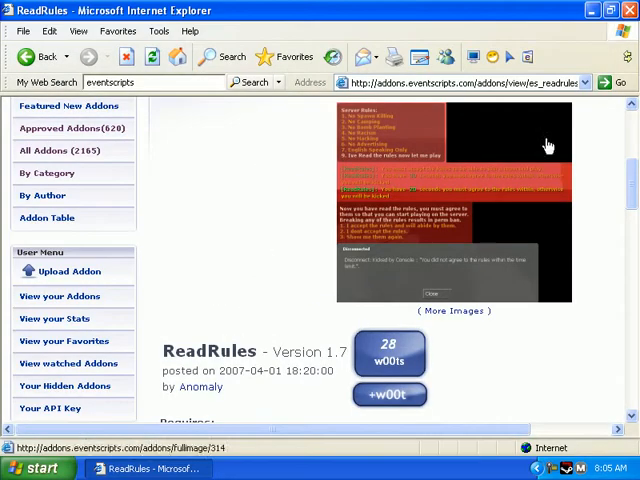
scroll(down, 3)
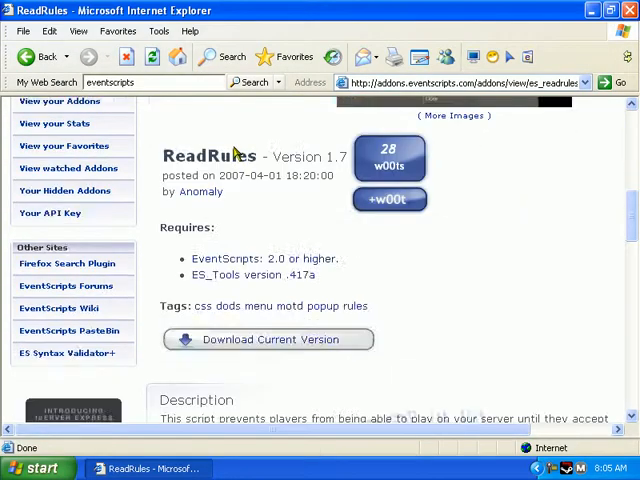
scroll(down, 3)
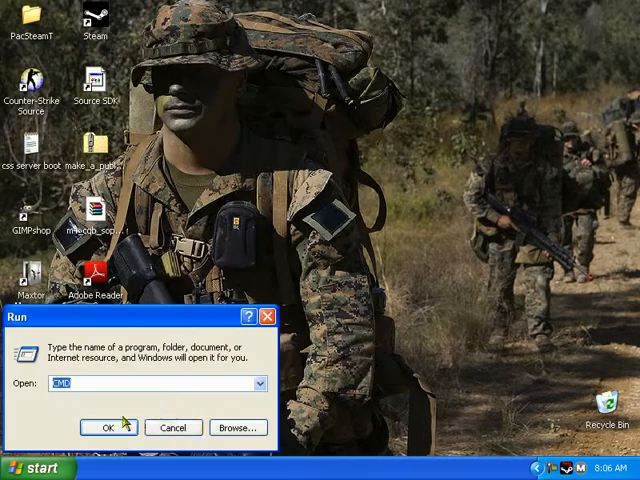
Launch cmd, change to C:\hlserver and run srcds.exe for cstrike on de_dust.
click(108, 428)
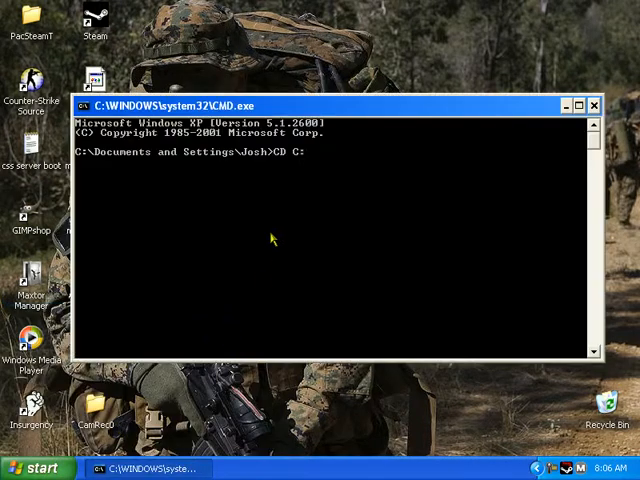
text(\hlserver)
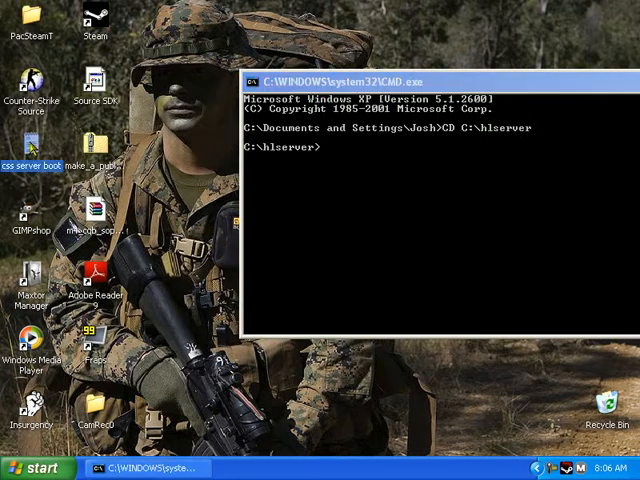
double_click(30, 160)
text(C:\hlserver\srcds.exe -console -game cstrike +hostport 27015 +maxplayers 8 +map scoutzknivez -insecure -tickrate 100)
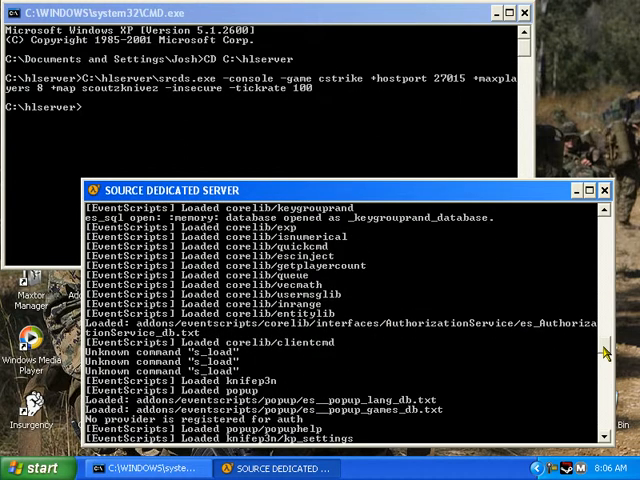
Run 'meta list' in the server console to show the active Metamod plugins.
scroll(down, 3)
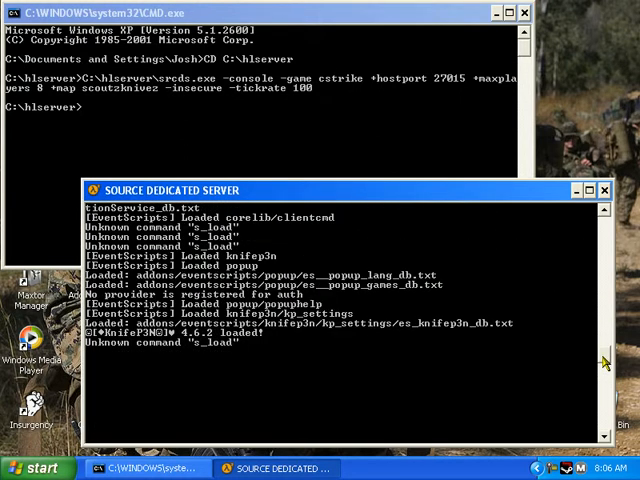
scroll(down, 3)
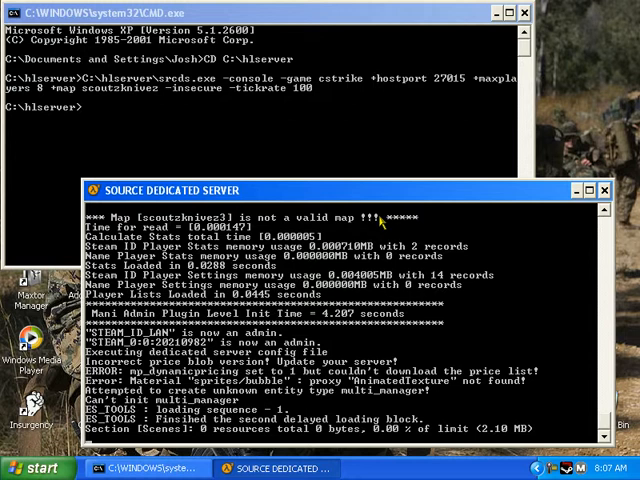
scroll(down, 3)
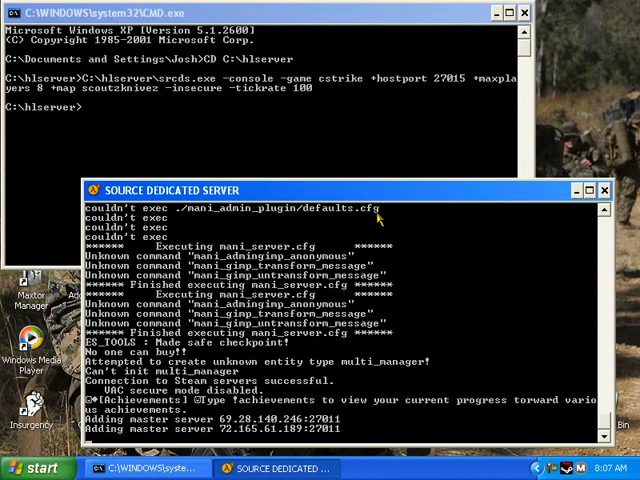
text(meta)
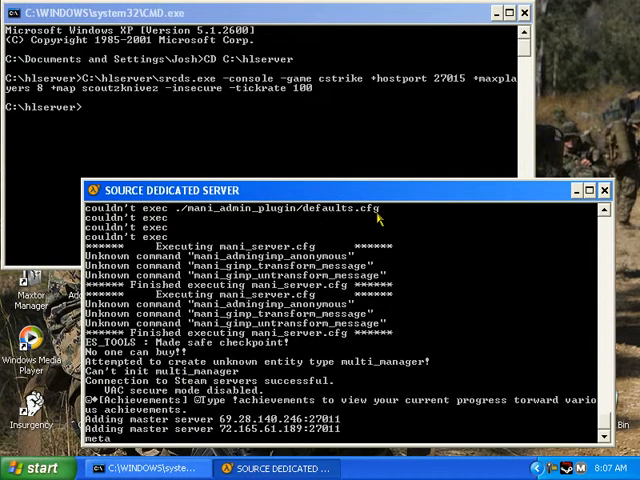
Scroll the console output to confirm 'Loaded readrules' appears during server startup.
scroll(down, 3)
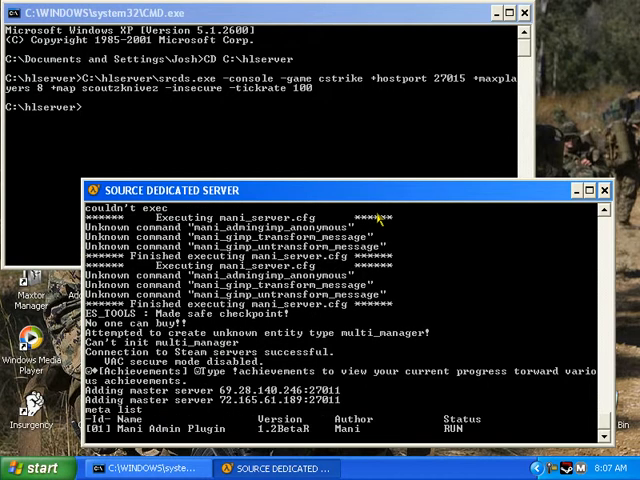
mouse_move(588, 348)
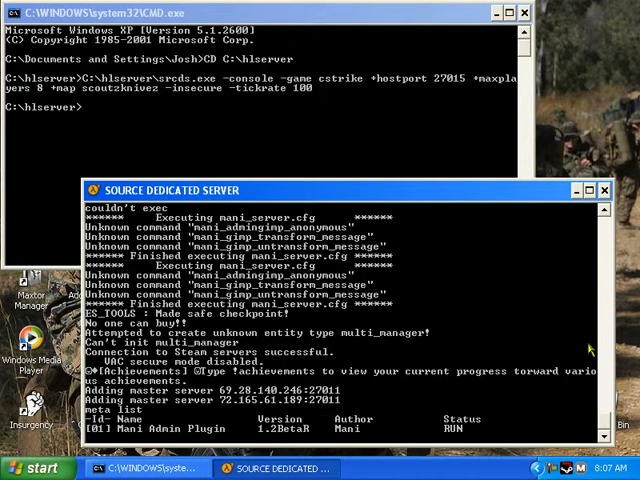
scroll(down, 3)
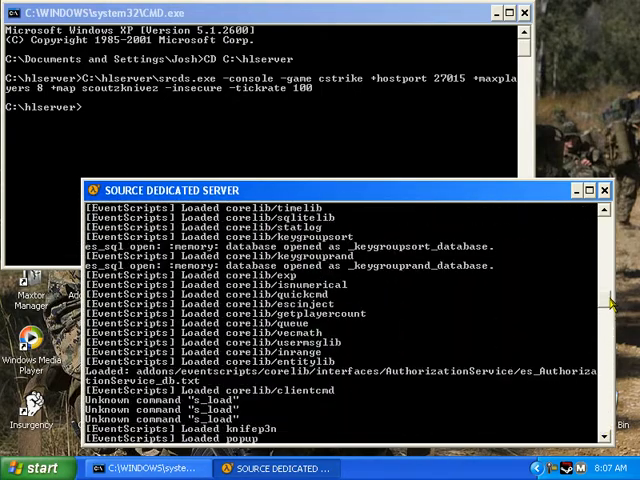
scroll(down, 3)
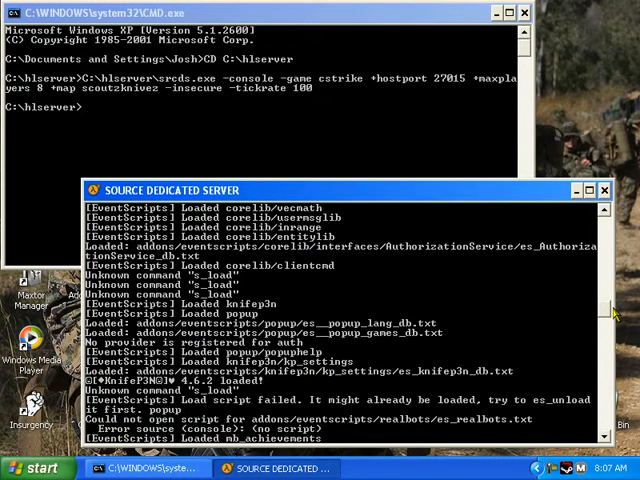
scroll(down, 3)
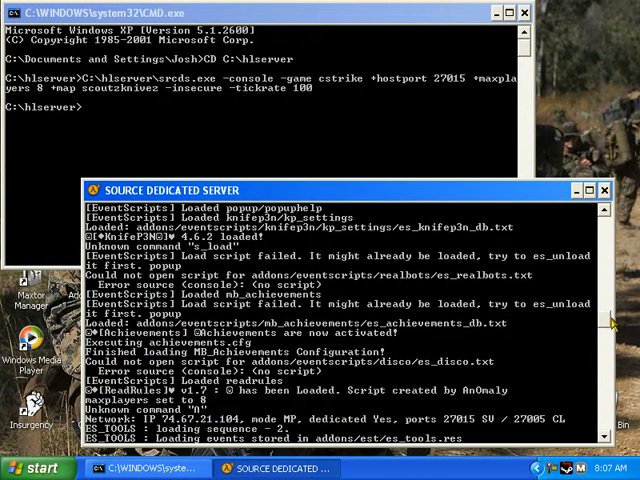